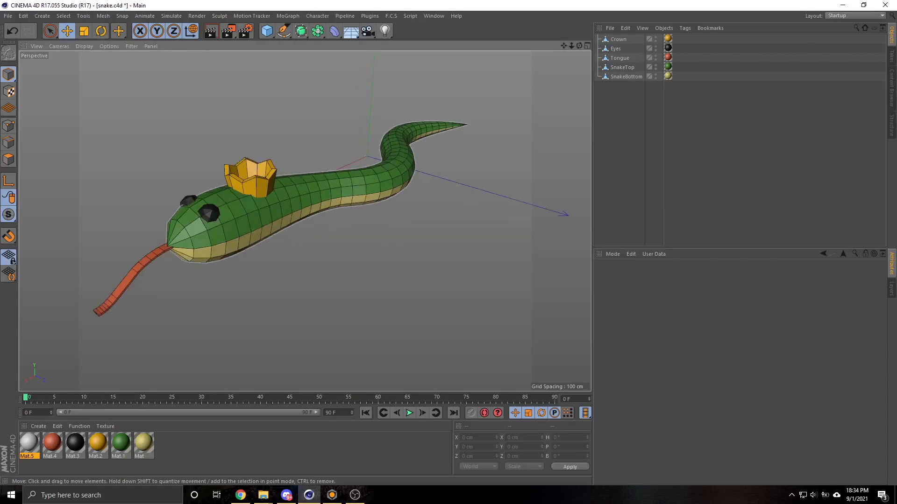
# Select all five snake parts, including Crown, and triangulate them into triangle meshes
pyautogui.click(622, 67)
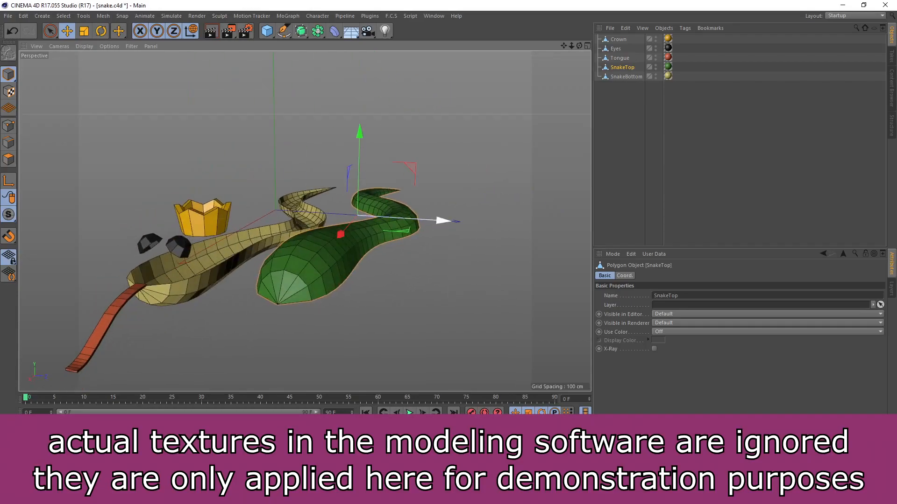
pyautogui.click(626, 76)
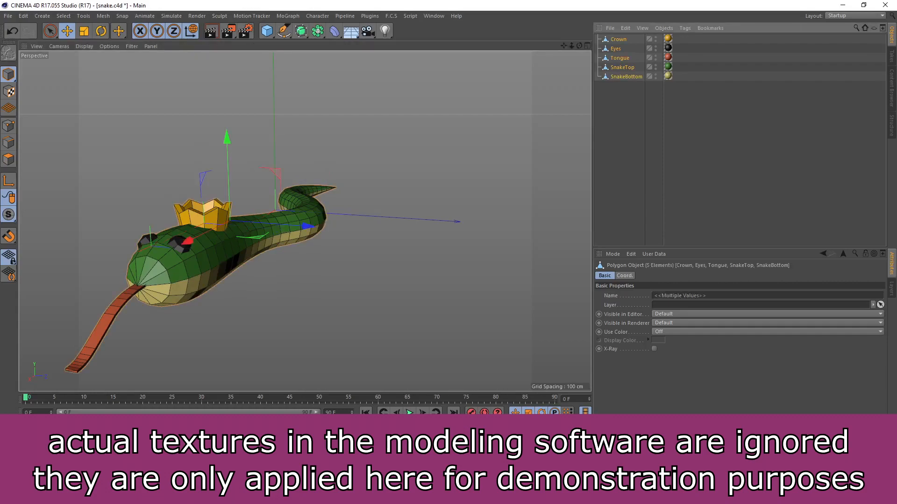
pyautogui.click(616, 49)
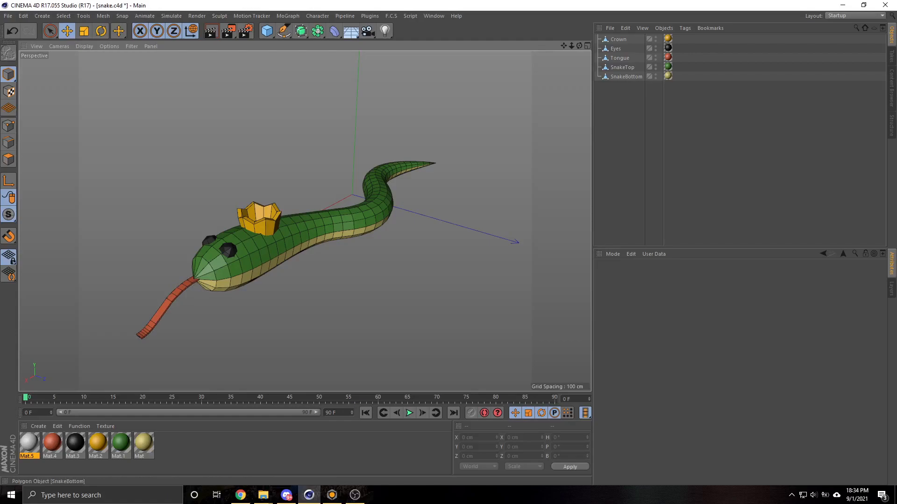
pyautogui.click(617, 39)
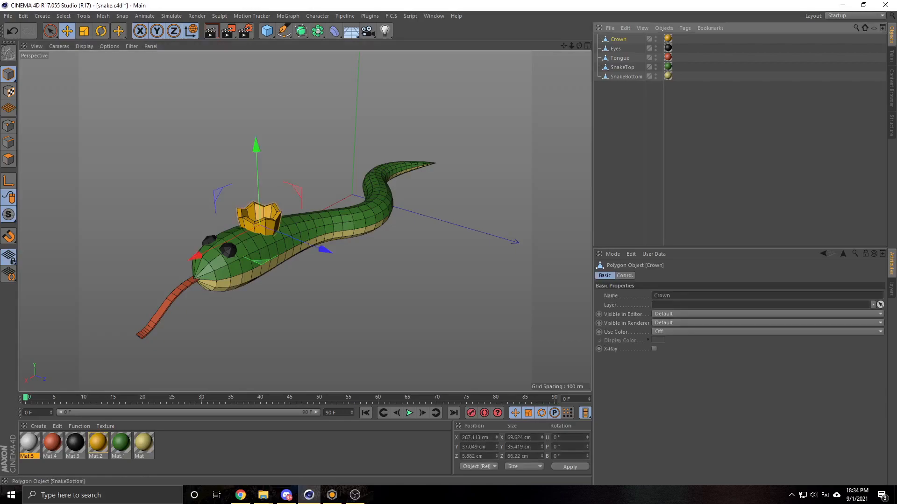
pyautogui.click(103, 15)
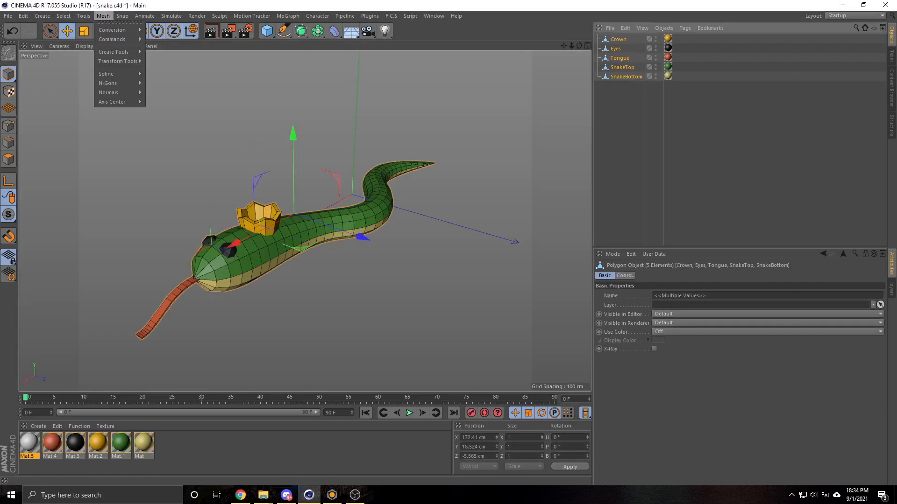
pyautogui.click(112, 39)
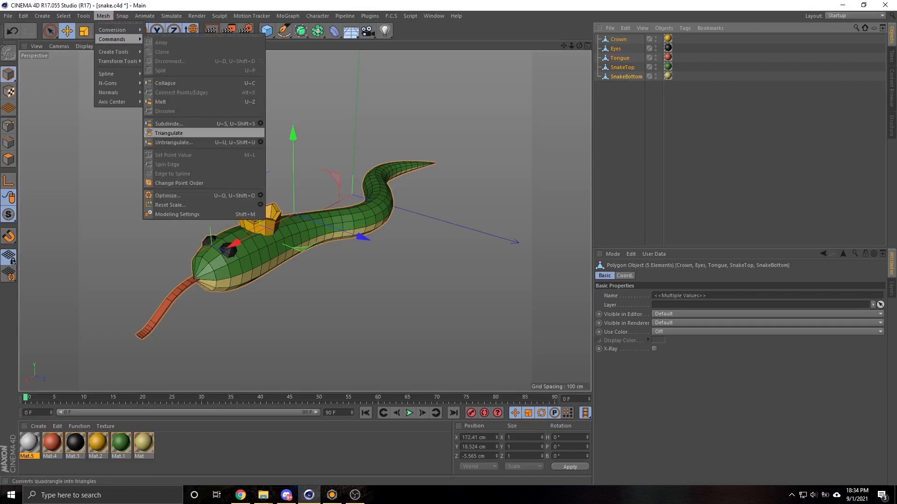
pyautogui.click(169, 132)
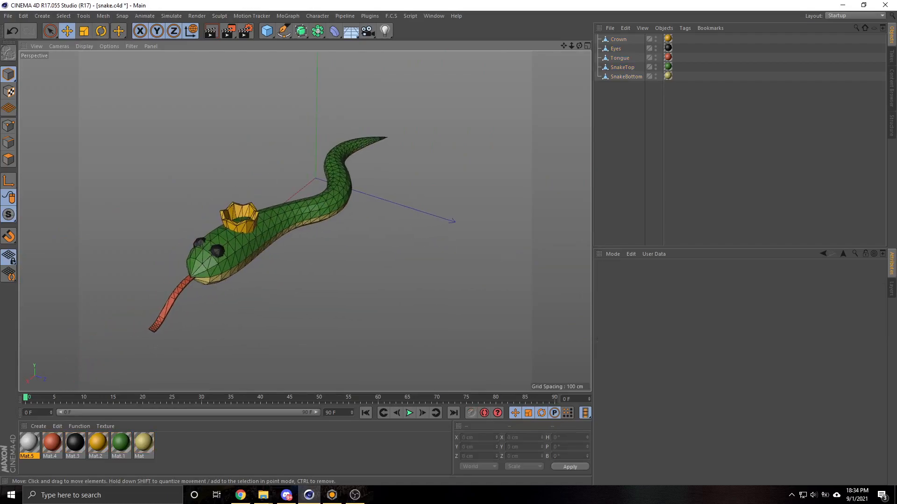
# Export the scene as a Wavefront OBJ named snake.obj in the CoreObjects folder
pyautogui.click(8, 15)
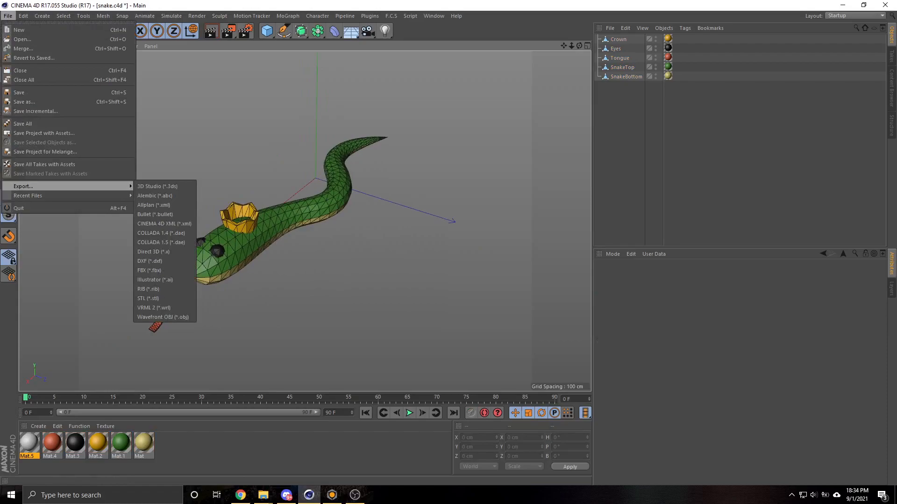
pyautogui.click(162, 316)
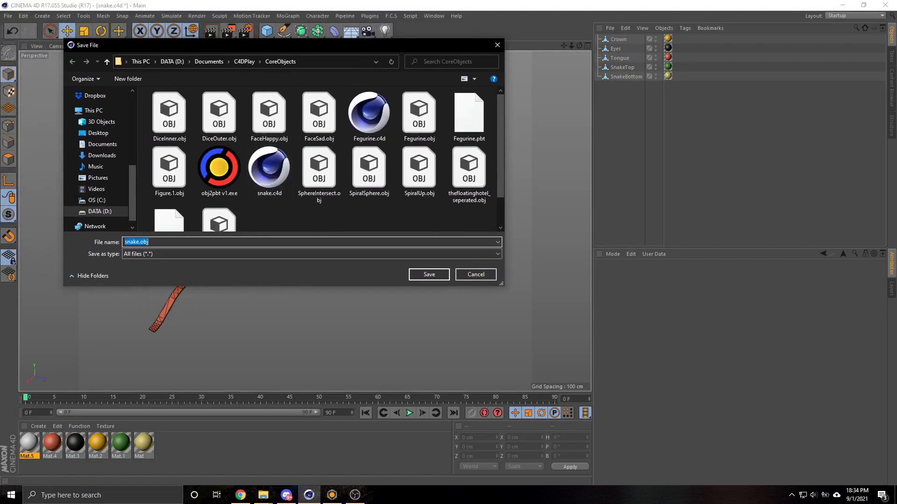
pyautogui.click(428, 275)
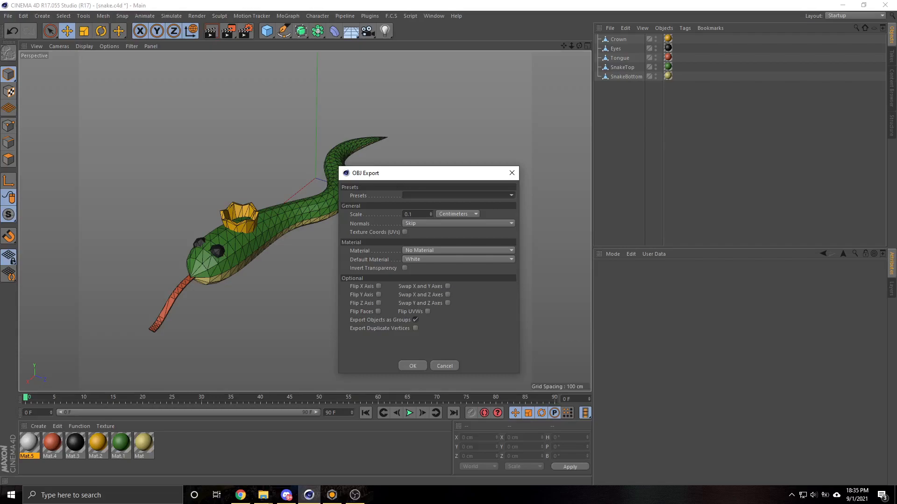
# Set the OBJ export scale to 0.1 with No Material and confirm the export
pyautogui.moveTo(423, 172); pyautogui.dragTo(446, 165)
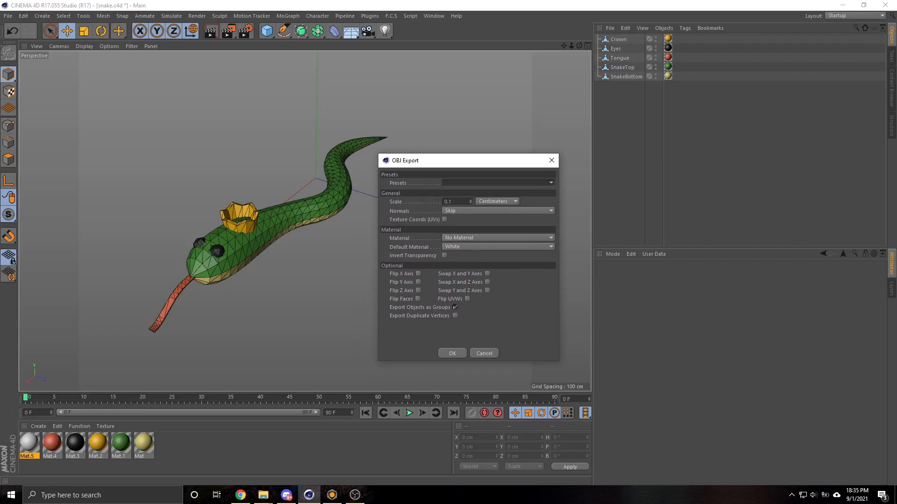
pyautogui.tripleClick(454, 201)
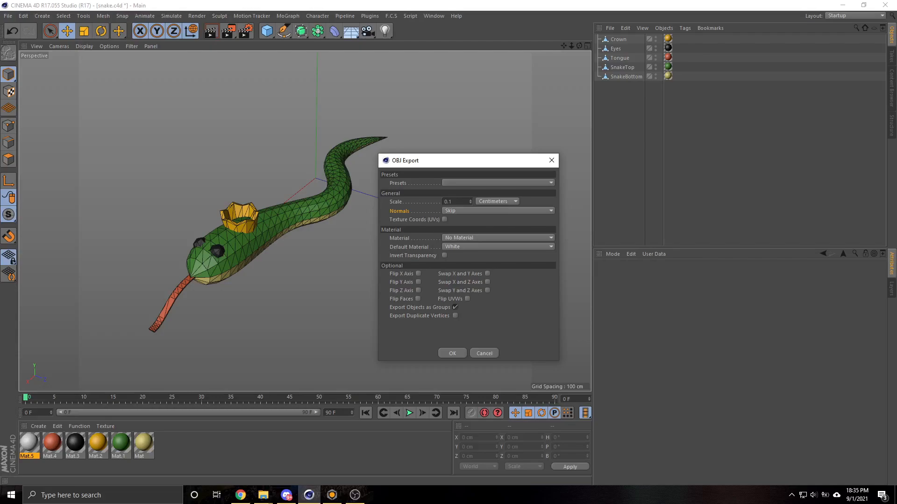
pyautogui.click(451, 354)
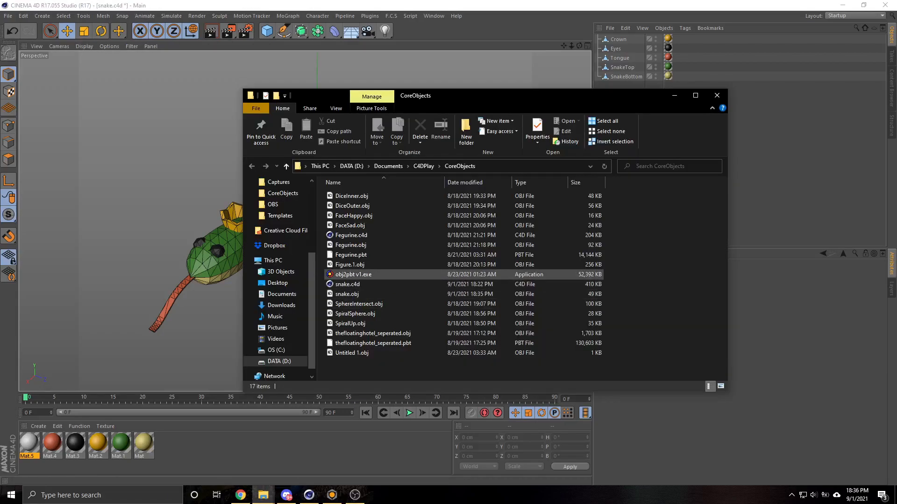
pyautogui.moveTo(352, 275)
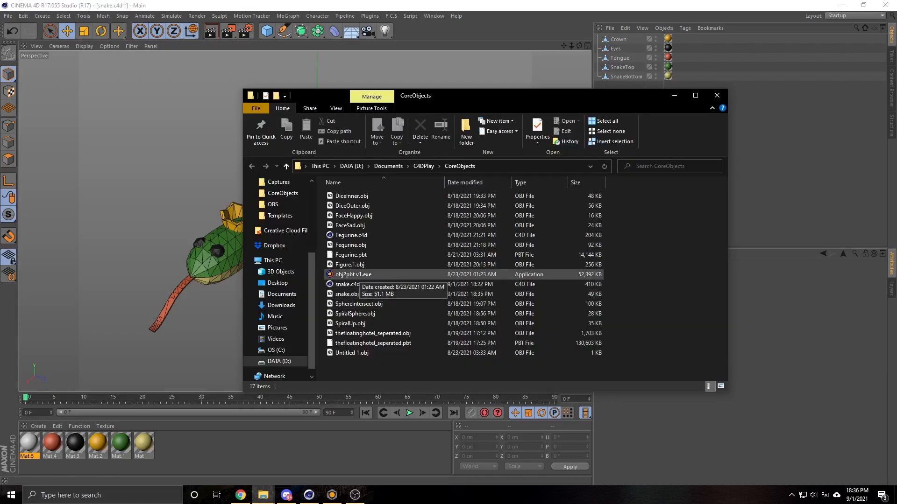
# Run obj2pbt v1.exe past the security warning and convert snake.obj into snake.pbt
pyautogui.click(353, 275)
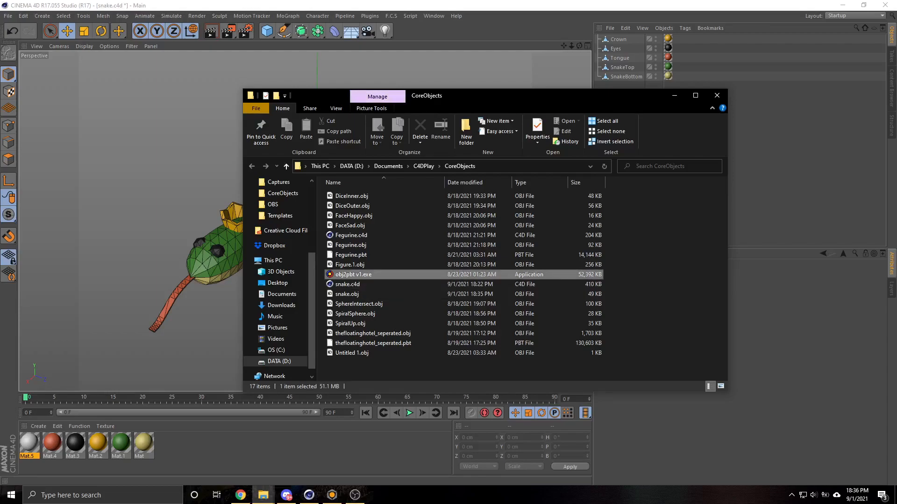
pyautogui.doubleClick(353, 274)
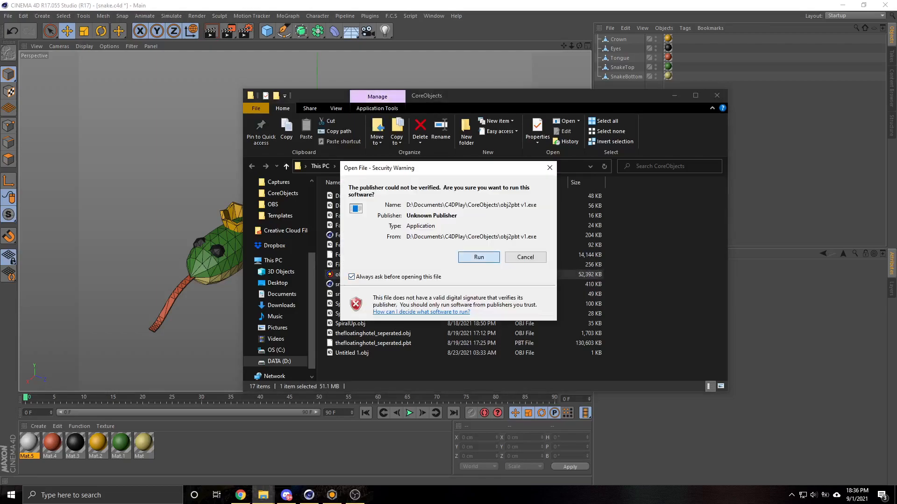
pyautogui.click(524, 257)
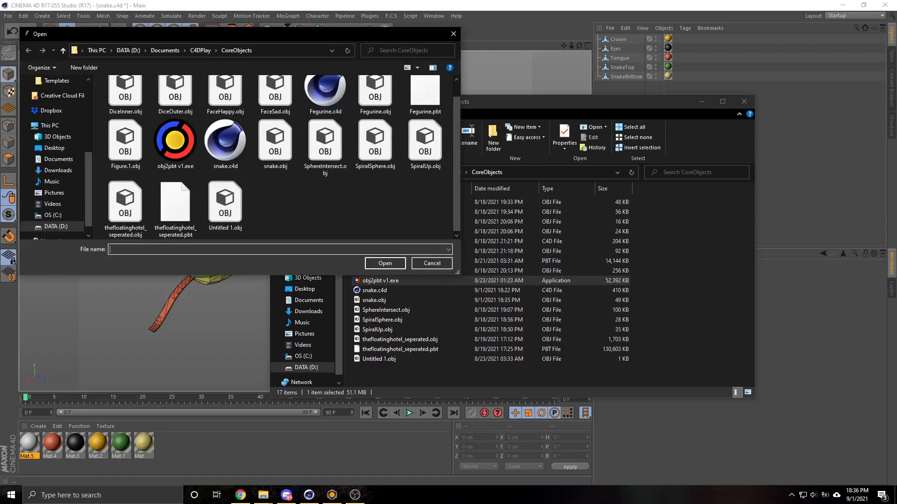
pyautogui.click(275, 140)
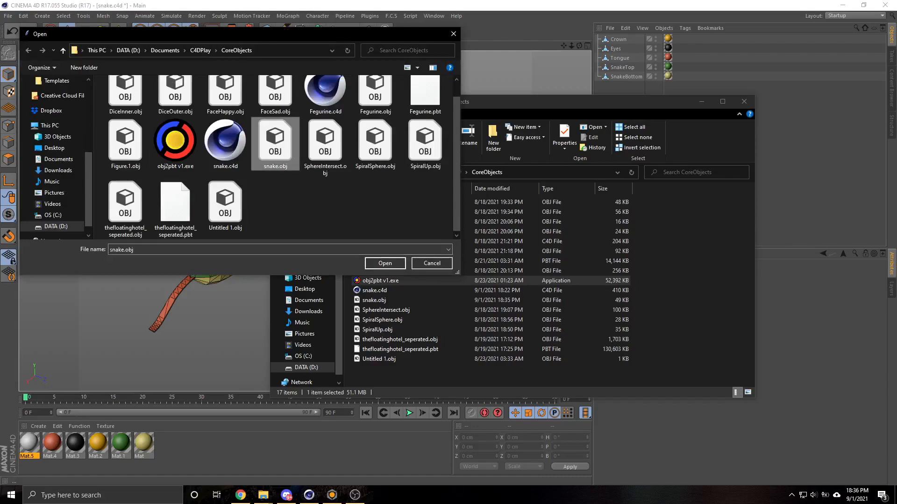
pyautogui.click(384, 263)
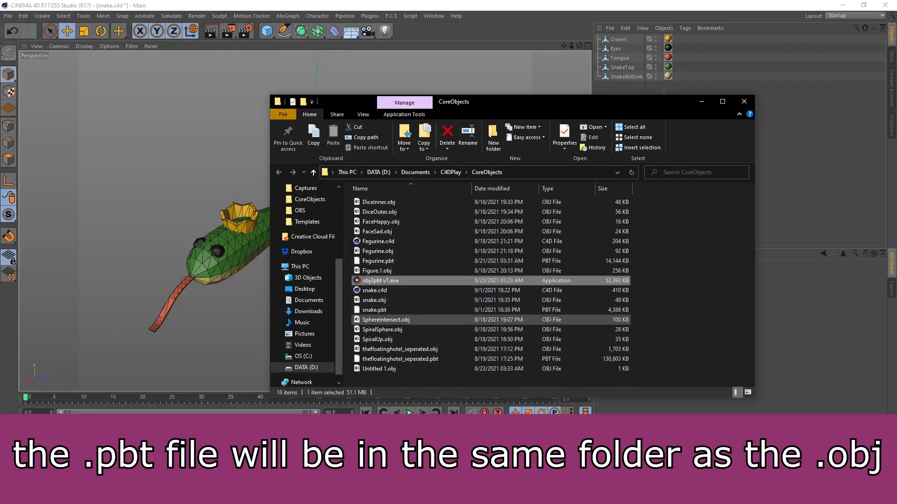
pyautogui.click(373, 309)
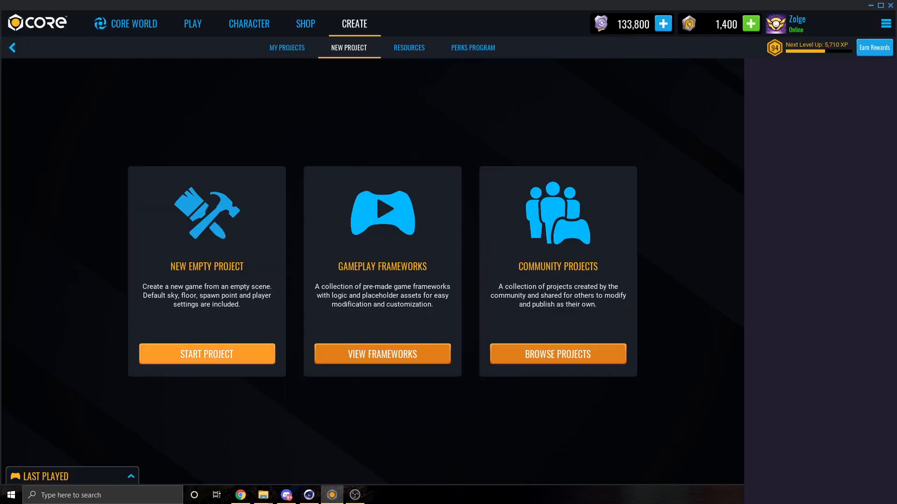
# Create an empty Core project named 'Snake' and show its folder from the File menu
pyautogui.click(206, 353)
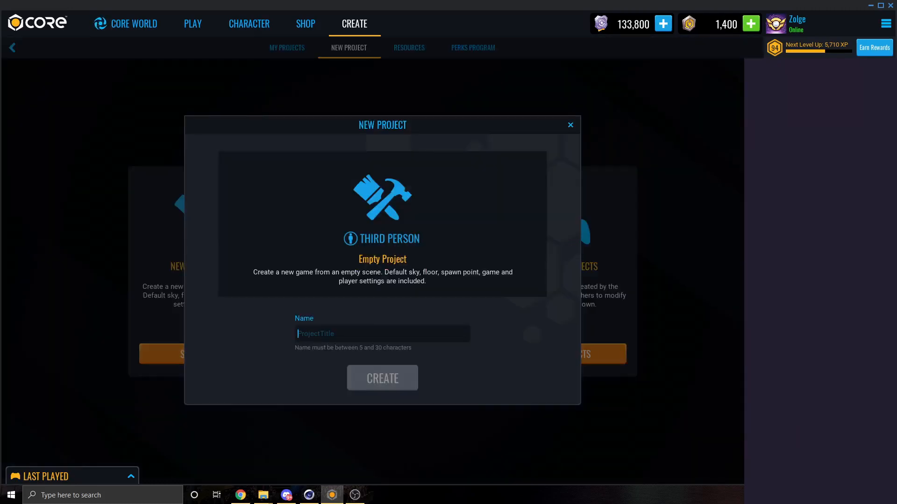
pyautogui.write('Snake')
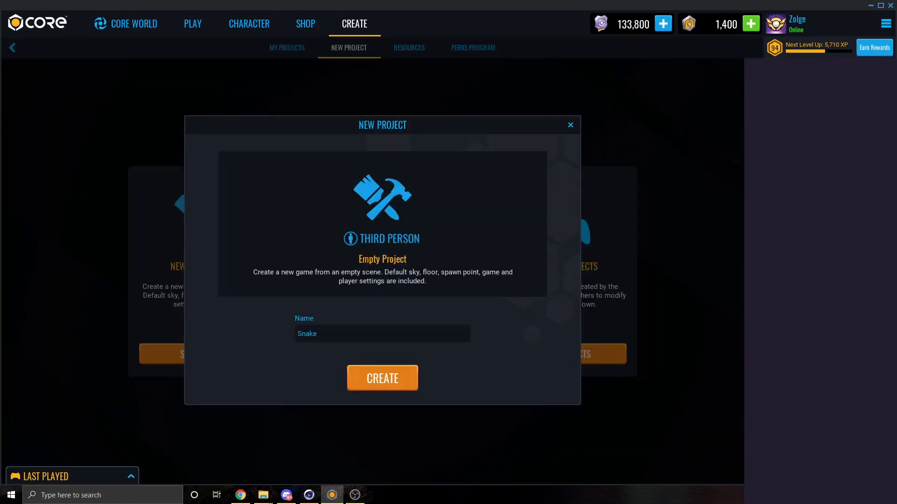
pyautogui.click(381, 378)
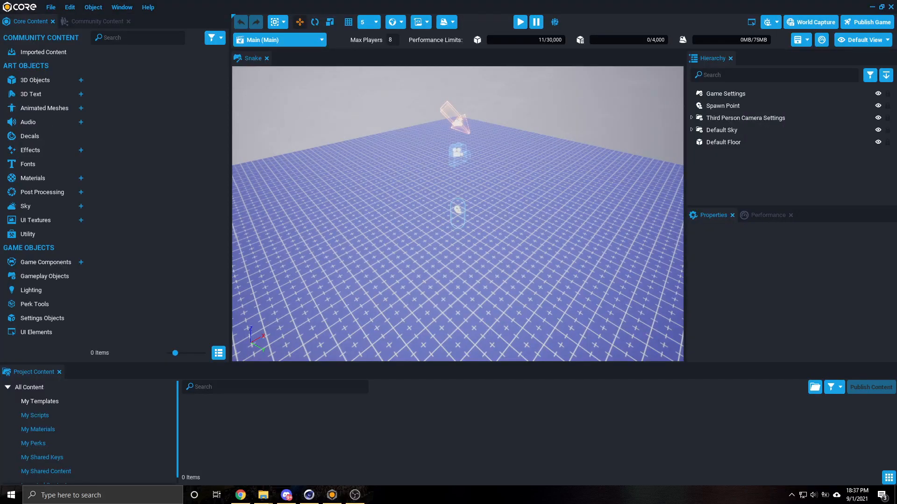
pyautogui.click(50, 7)
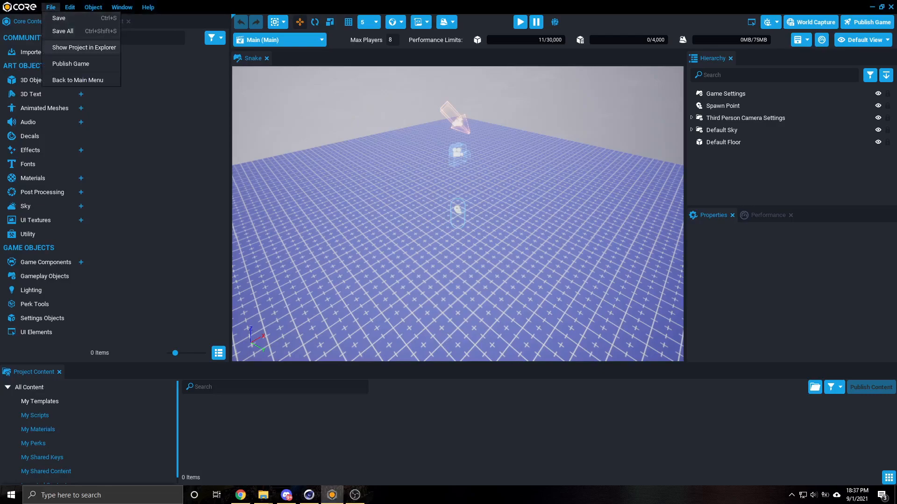
pyautogui.click(78, 79)
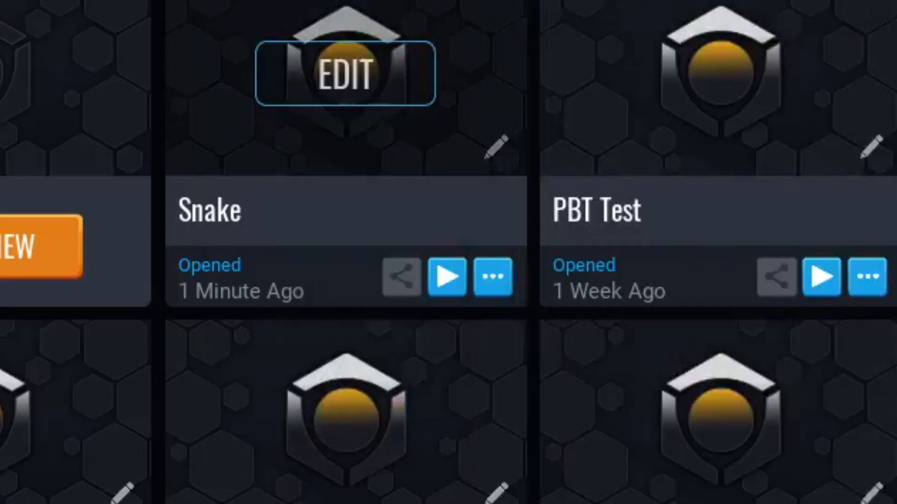
# Choose Show In Explorer from the Snake project card's ... menu
pyautogui.click(491, 276)
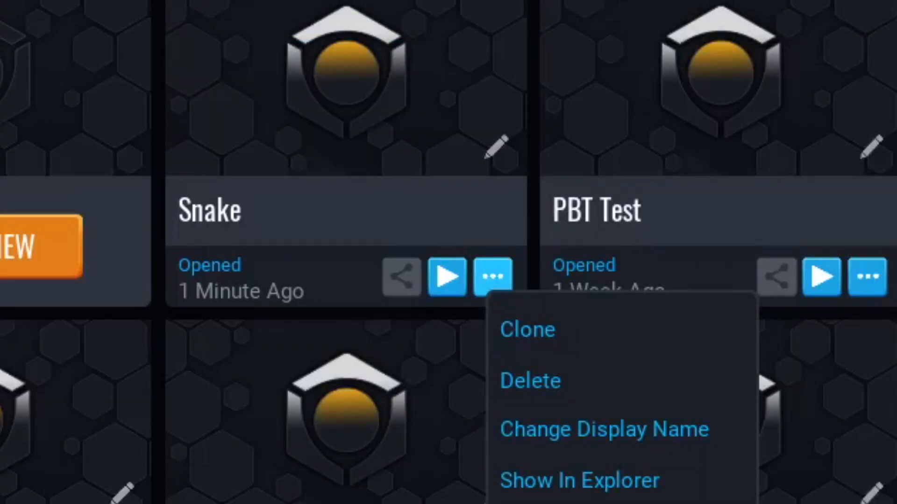
pyautogui.click(579, 480)
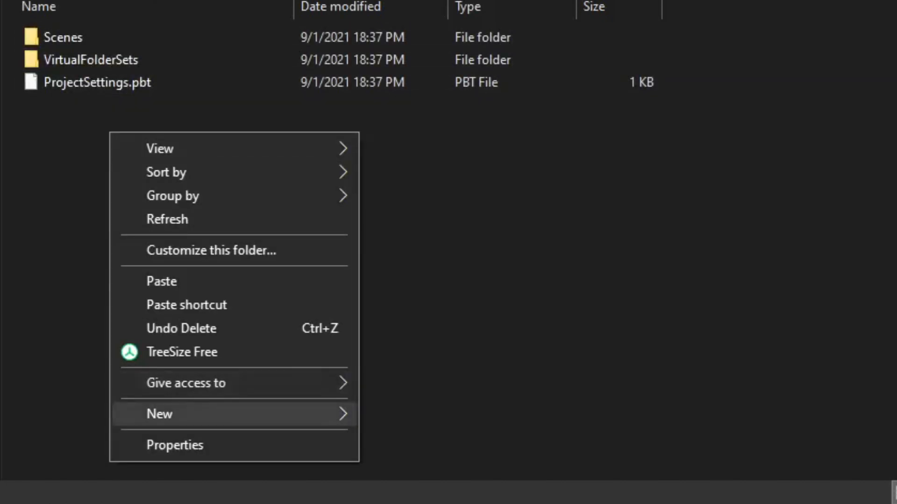
# Add a new folder named 'Templates' to the Snake project folder and open it
pyautogui.click(159, 414)
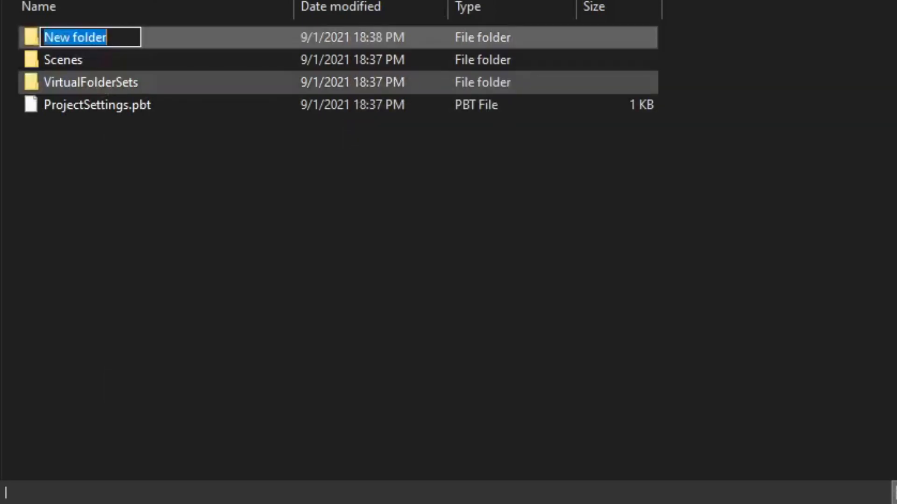
pyautogui.write('Templates')
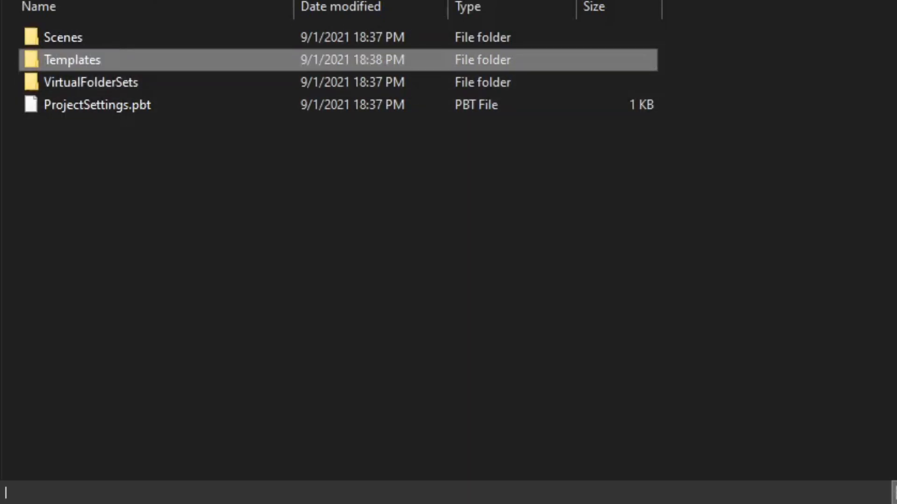
pyautogui.doubleClick(72, 59)
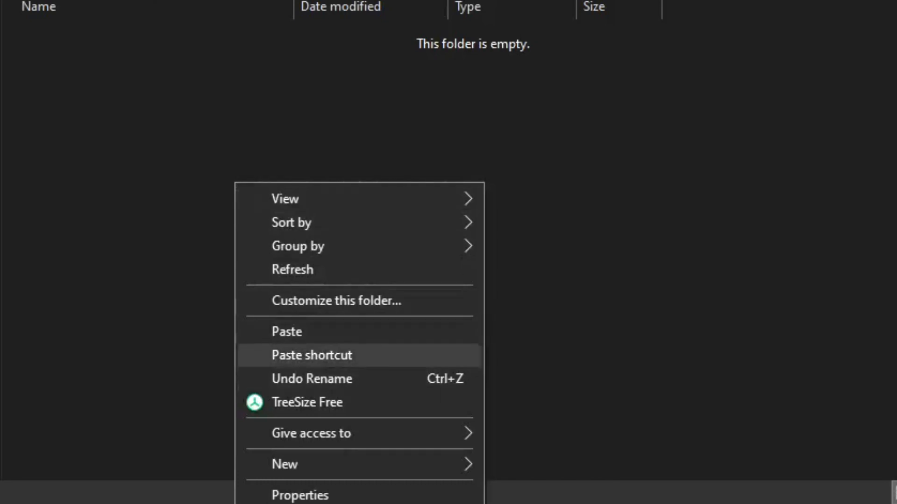
pyautogui.click(286, 332)
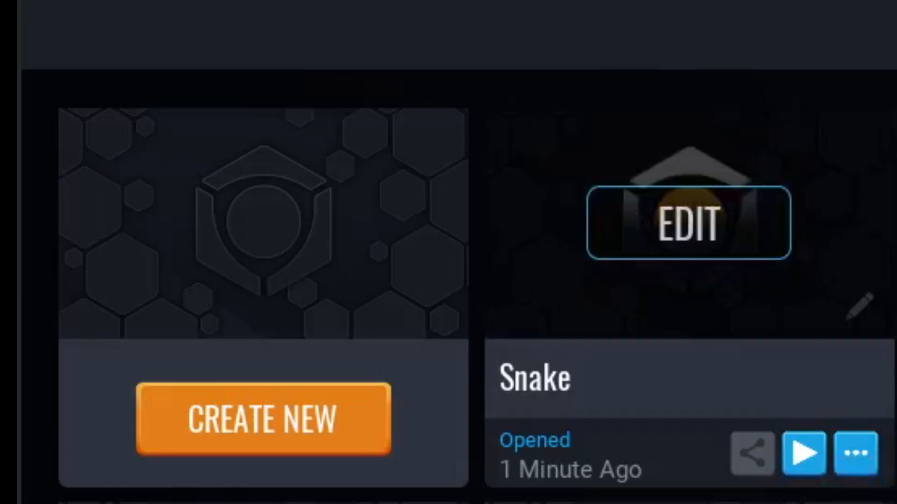
# Open the Snake project in the editor using EDIT on its project card
pyautogui.click(686, 223)
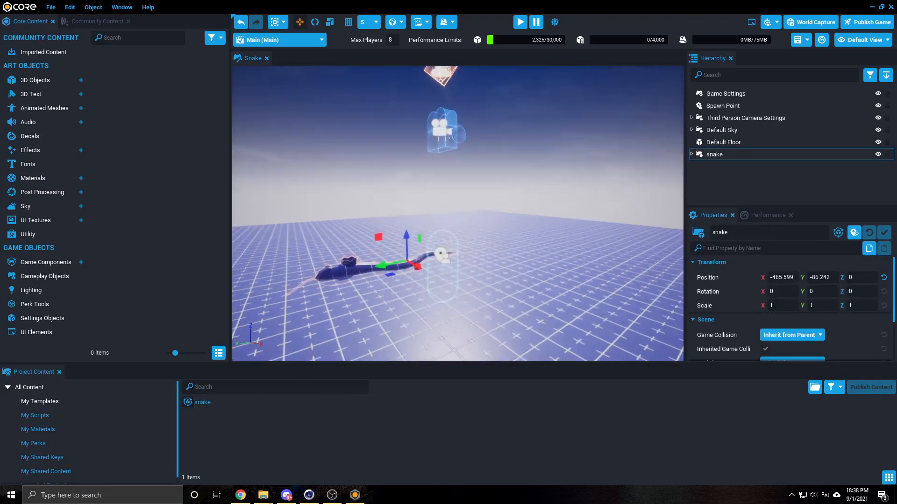
# Raise the snake along Z and select the five testMesh pieces in its crown folder
pyautogui.moveTo(405, 235); pyautogui.dragTo(405, 171)
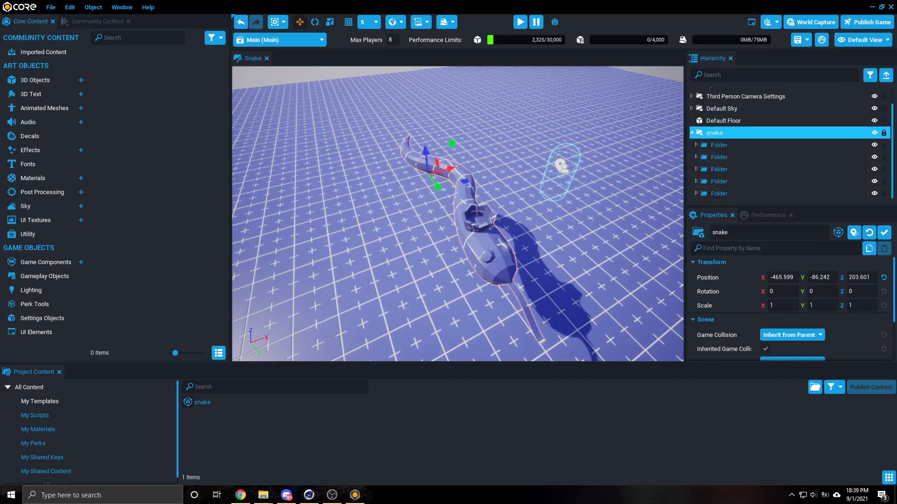
pyautogui.click(719, 144)
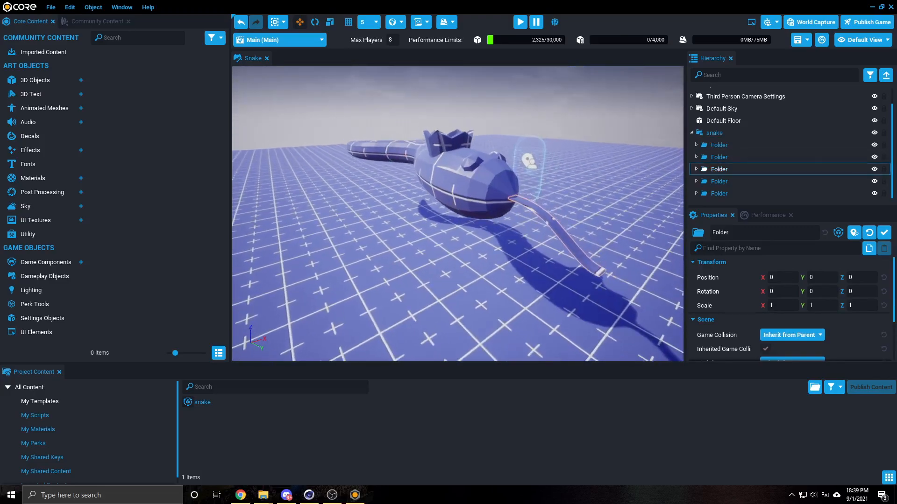
pyautogui.click(718, 193)
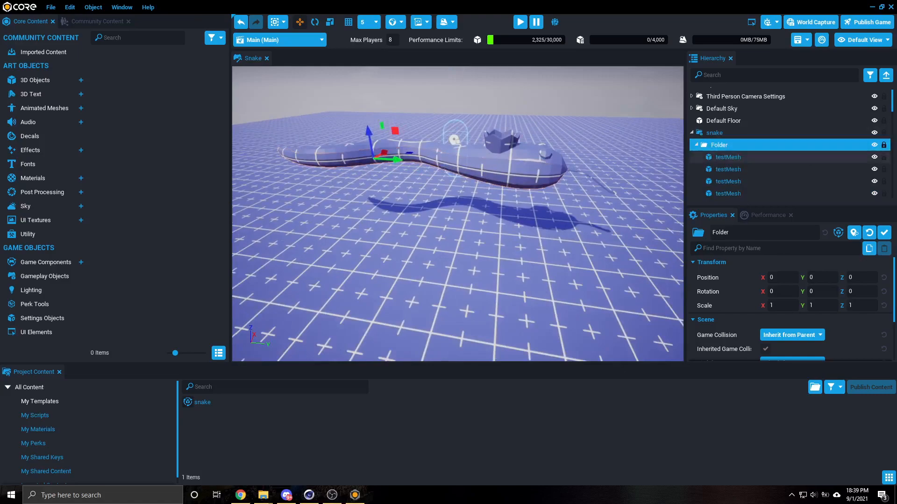
pyautogui.click(728, 144)
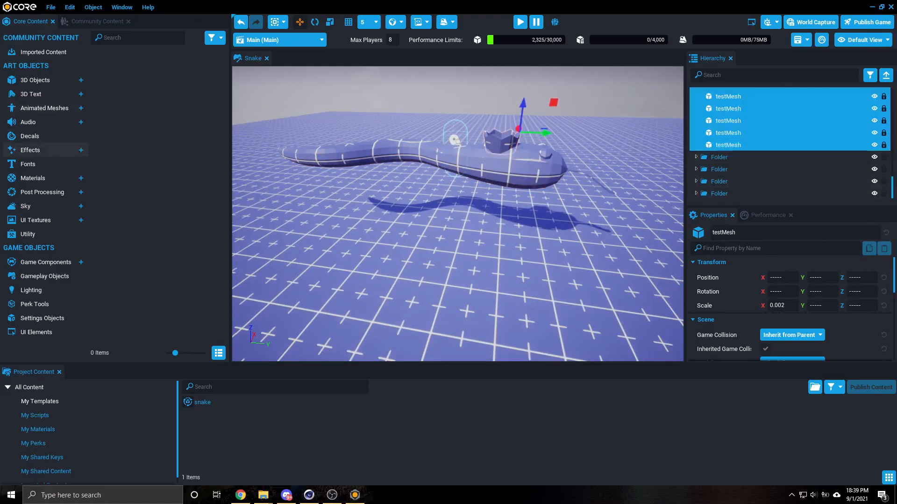
# Apply Metal Gold 01 from Core Content to the crown meshes as a custom material
pyautogui.click(32, 178)
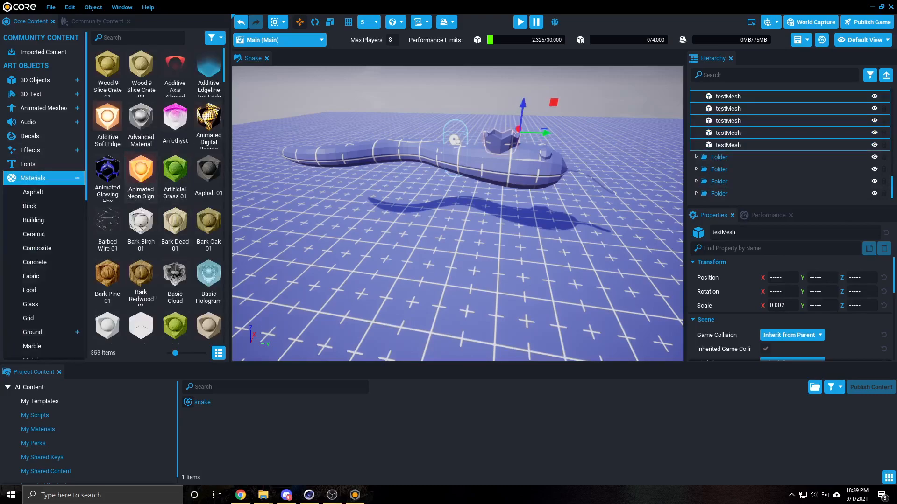
pyautogui.click(137, 38)
pyautogui.write('gold')
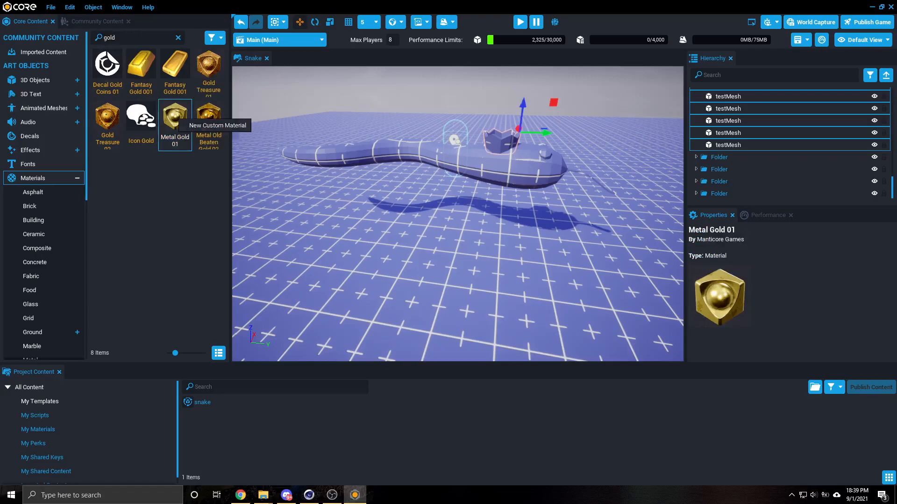
pyautogui.moveTo(174, 120); pyautogui.dragTo(510, 173)
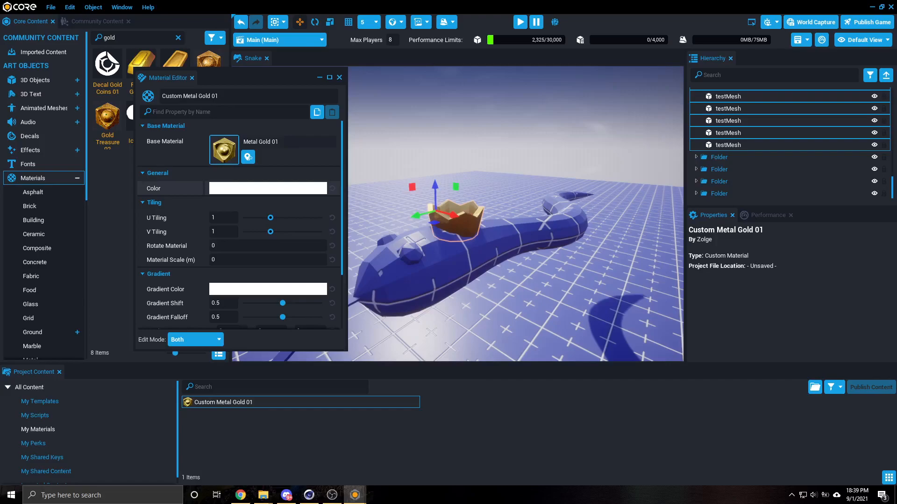
pyautogui.click(267, 188)
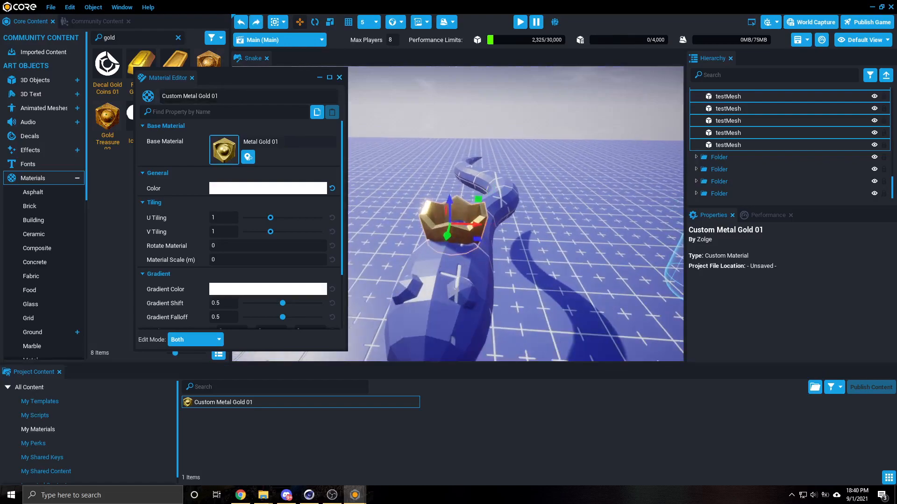
pyautogui.click(338, 77)
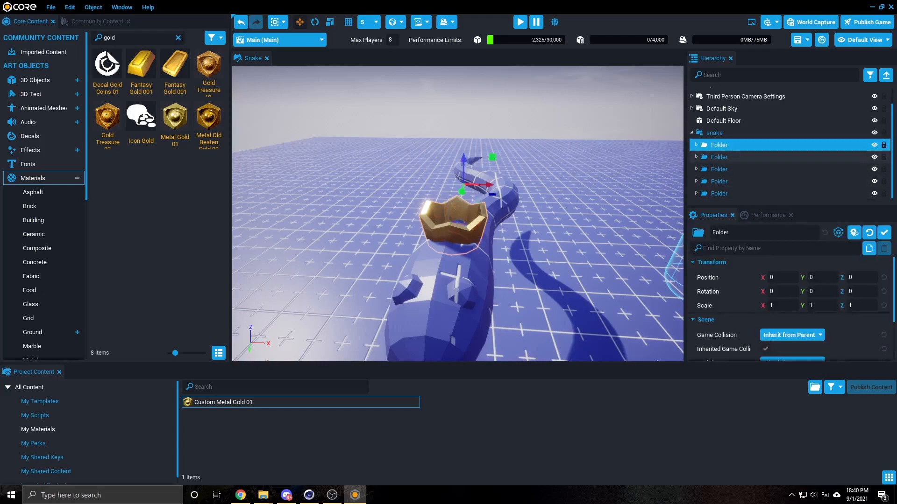
# Rebase Custom Metal Gold 01 on Metal Basic Steel with a golden yellow colour
pyautogui.click(300, 402)
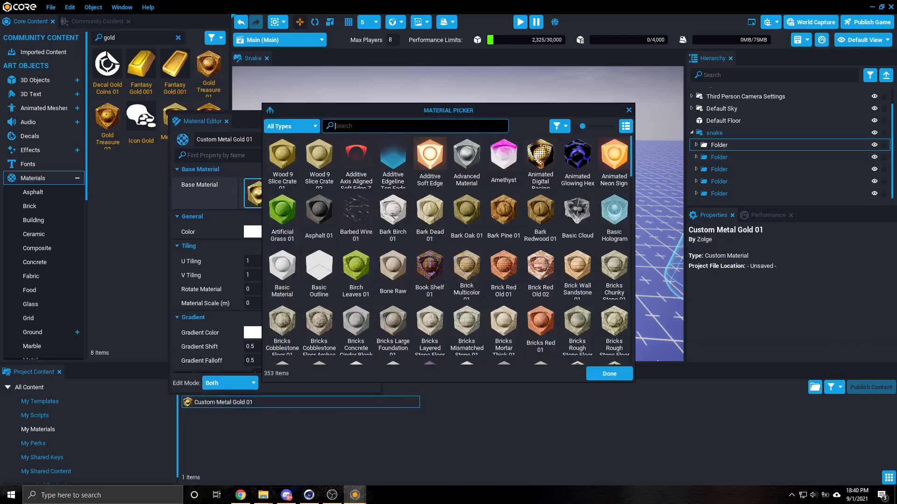
pyautogui.write('metal')
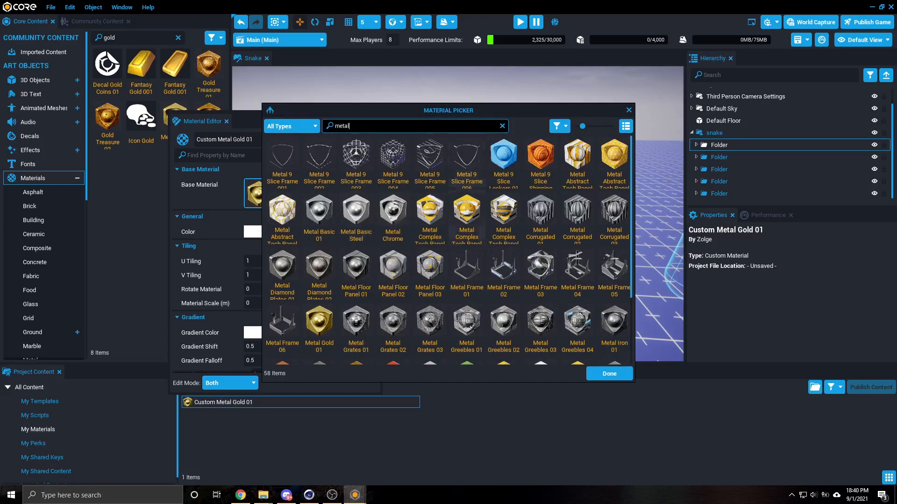
pyautogui.click(609, 374)
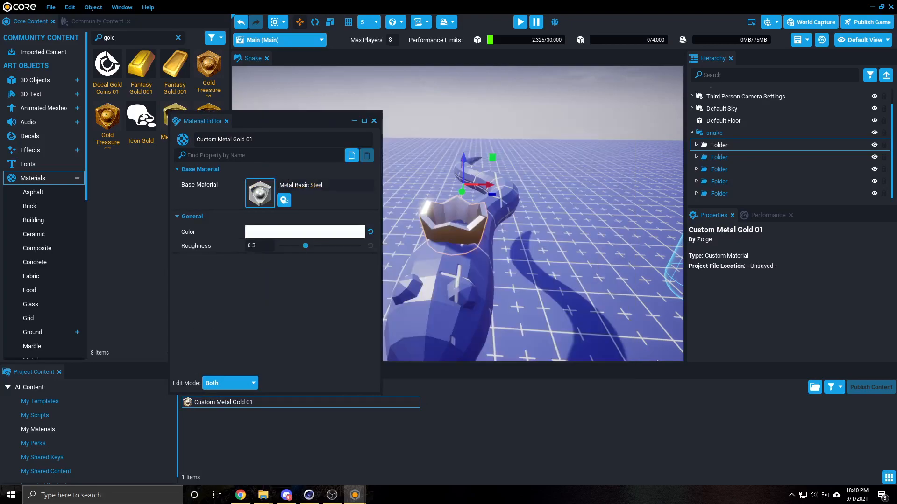
pyautogui.click(304, 231)
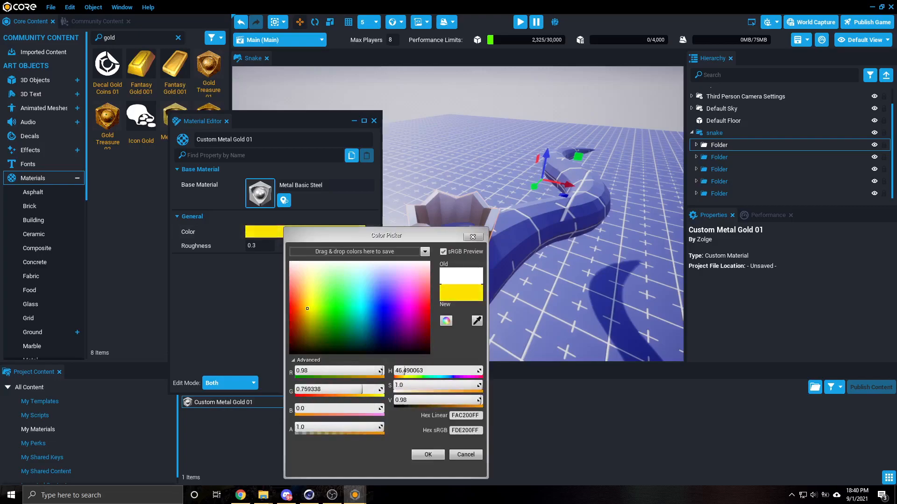
pyautogui.click(426, 454)
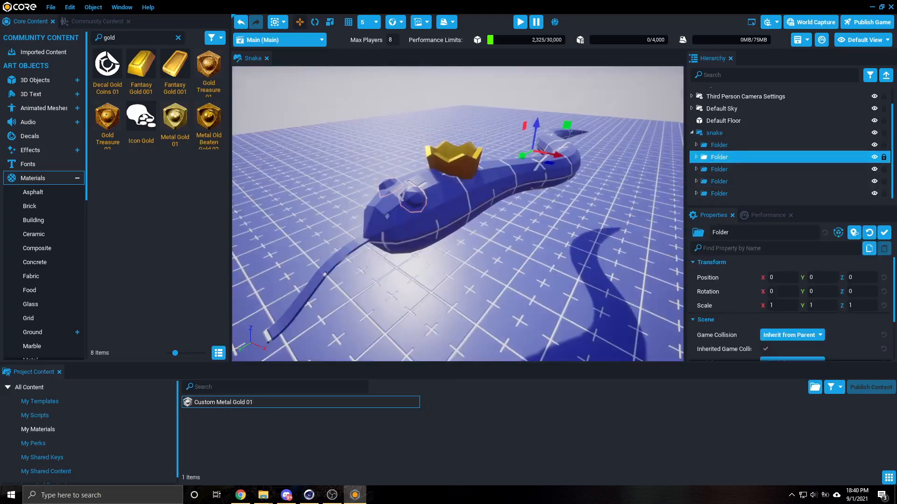
# Give the snake's eye meshes a black Custom Car Paint 01 material
pyautogui.click(693, 156)
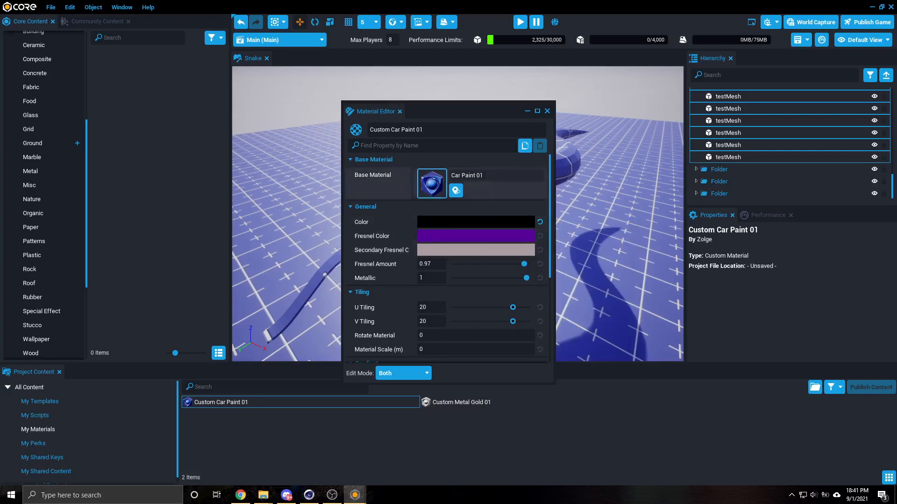
pyautogui.click(546, 110)
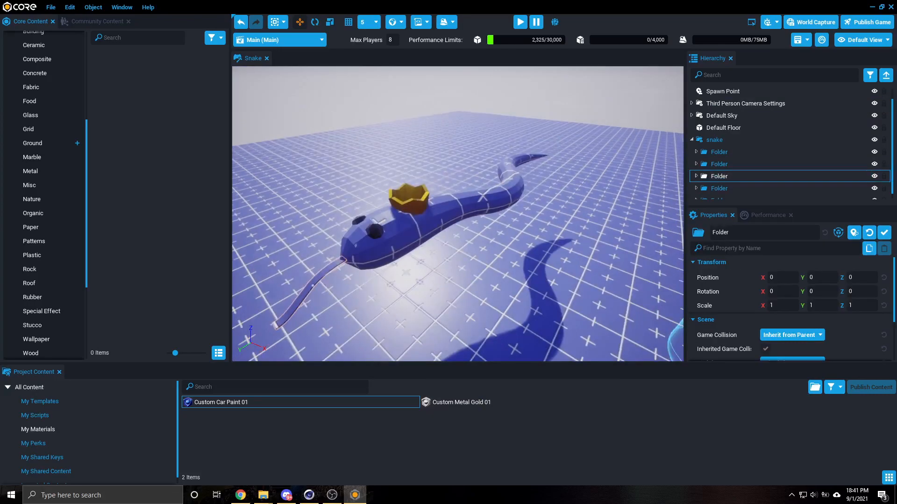
# Apply a red Cardboard Basic 01 custom material to the tongue meshes
pyautogui.click(718, 176)
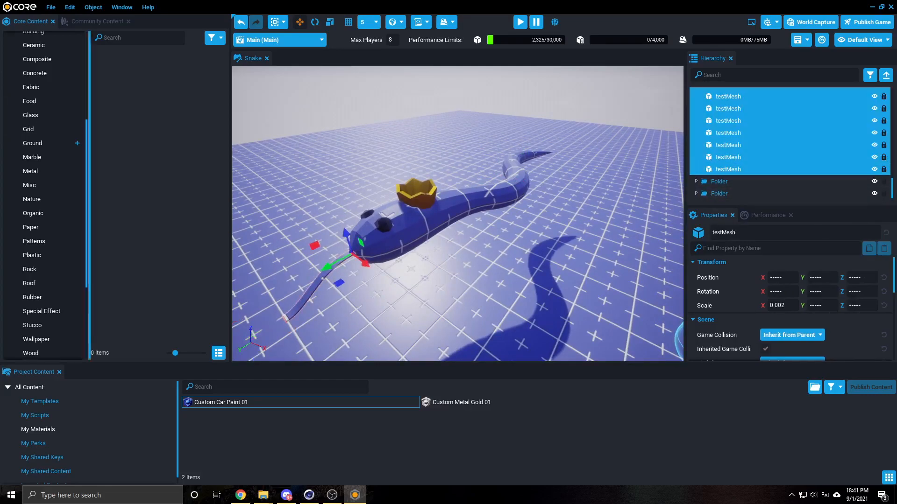
pyautogui.click(33, 64)
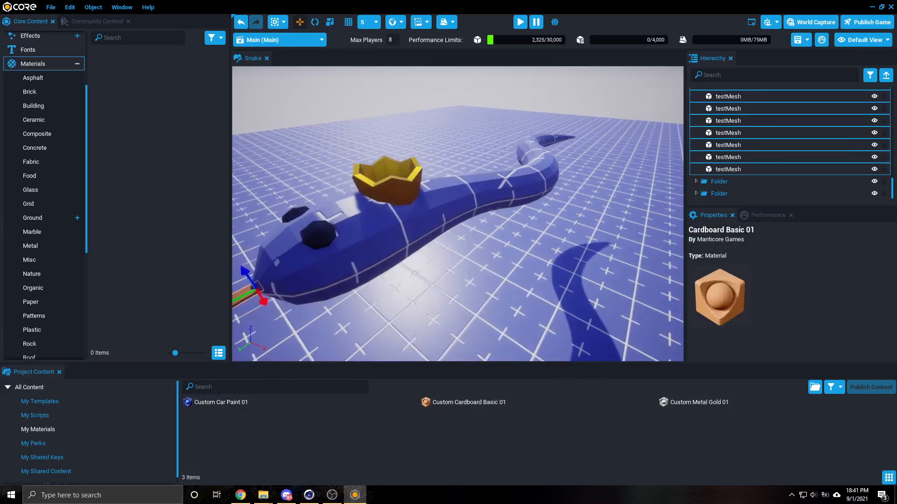
pyautogui.click(466, 402)
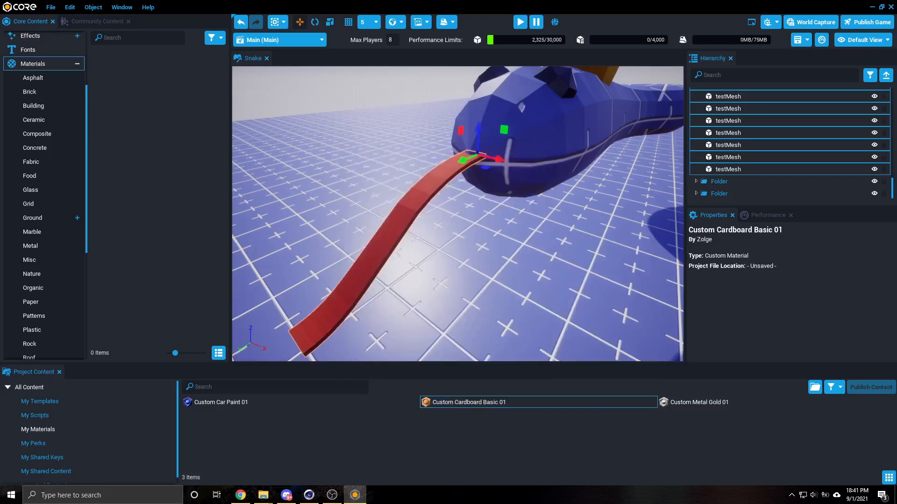
pyautogui.click(728, 194)
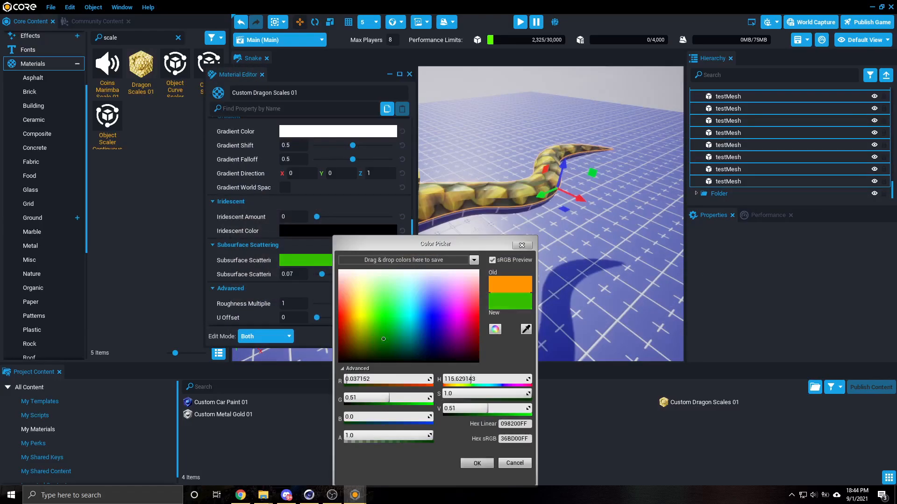
# Confirm the green subsurface colour on the Custom Dragon Scales 01 body material
pyautogui.click(475, 463)
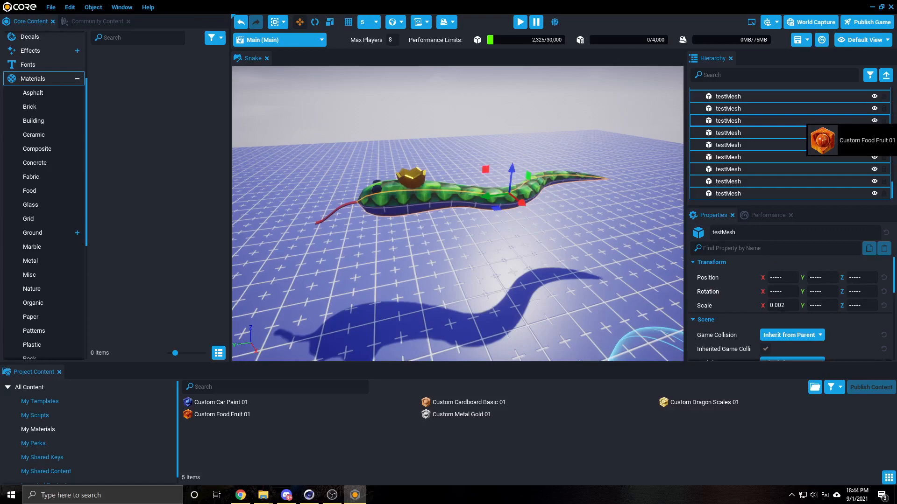
# Tint the belly's Custom Food Fruit 01 material tan, then select one body mesh piece
pyautogui.doubleClick(220, 414)
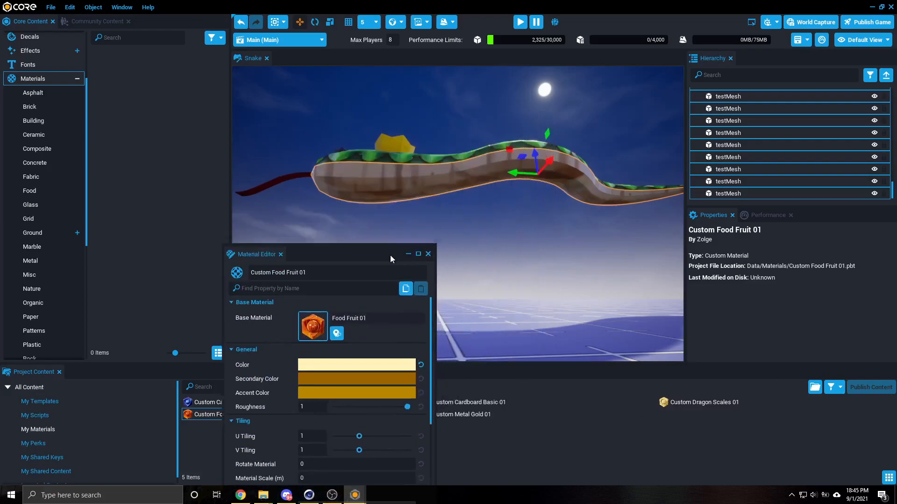
pyautogui.click(427, 254)
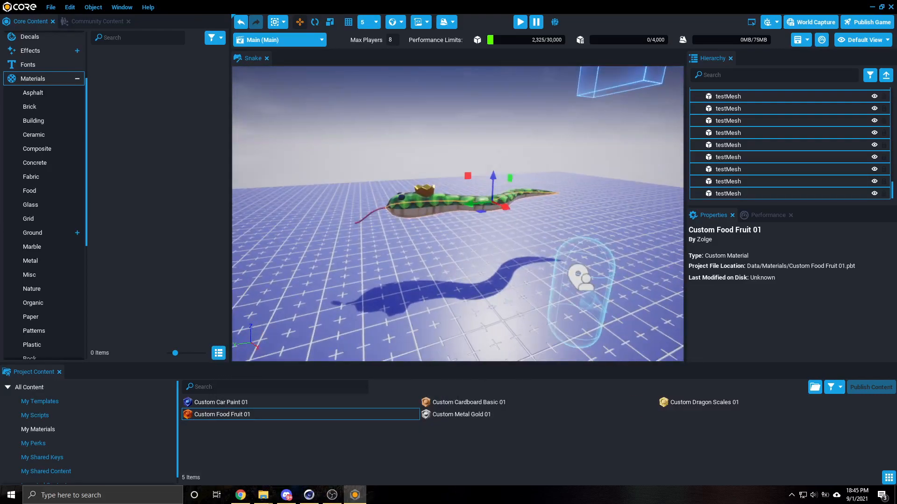
pyautogui.click(519, 22)
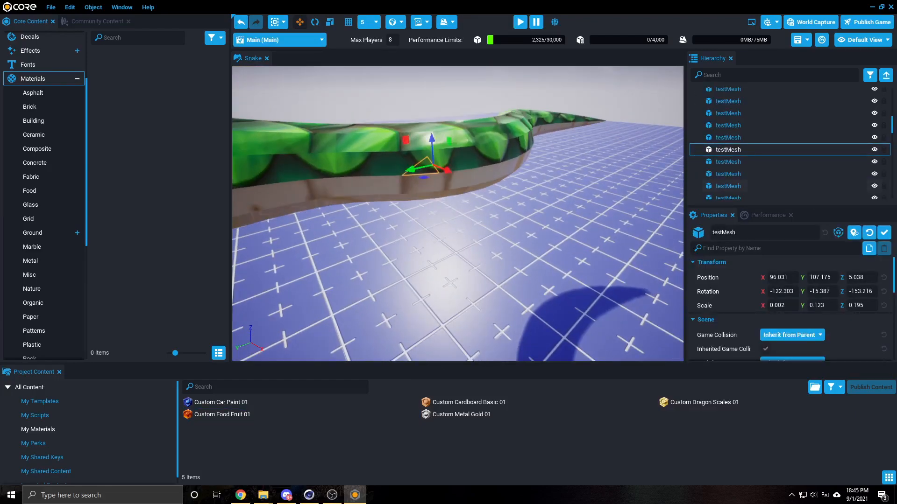
# Set the stray body piece's X scale to 0.000, then select the snake root in local space
pyautogui.scroll(-3)
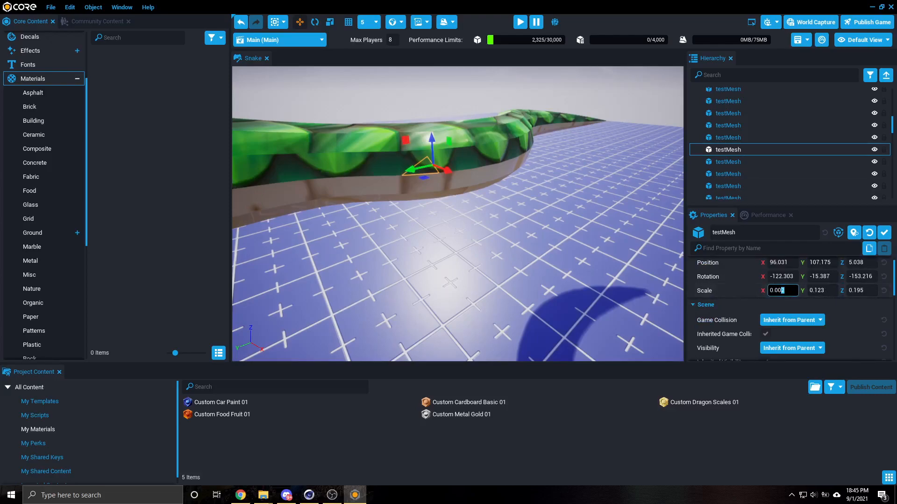
pyautogui.tripleClick(782, 290)
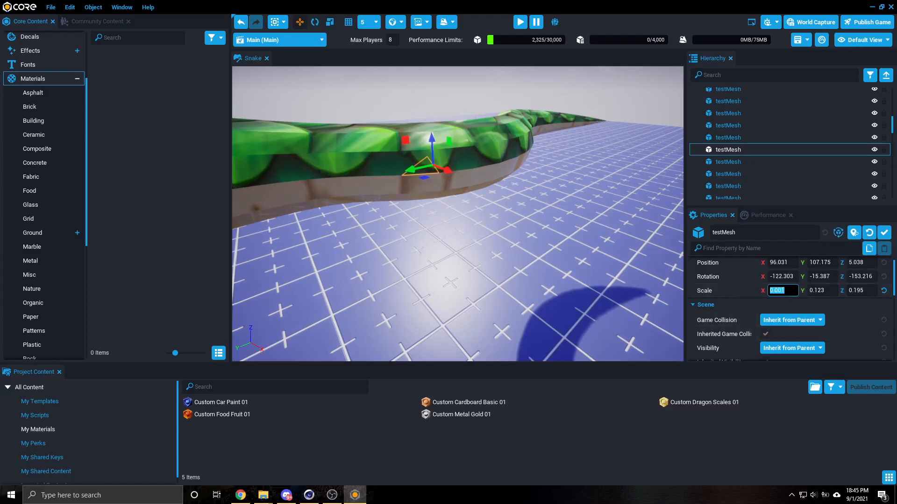
pyautogui.write('0.000')
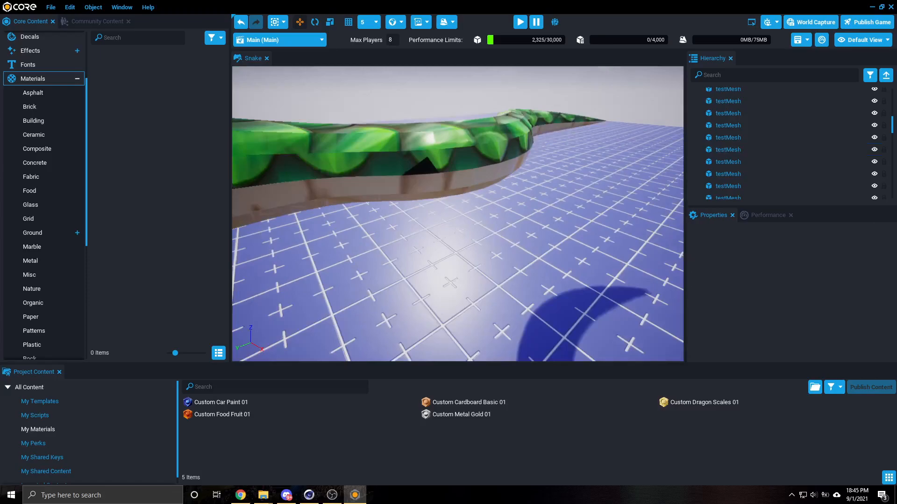
pyautogui.click(728, 149)
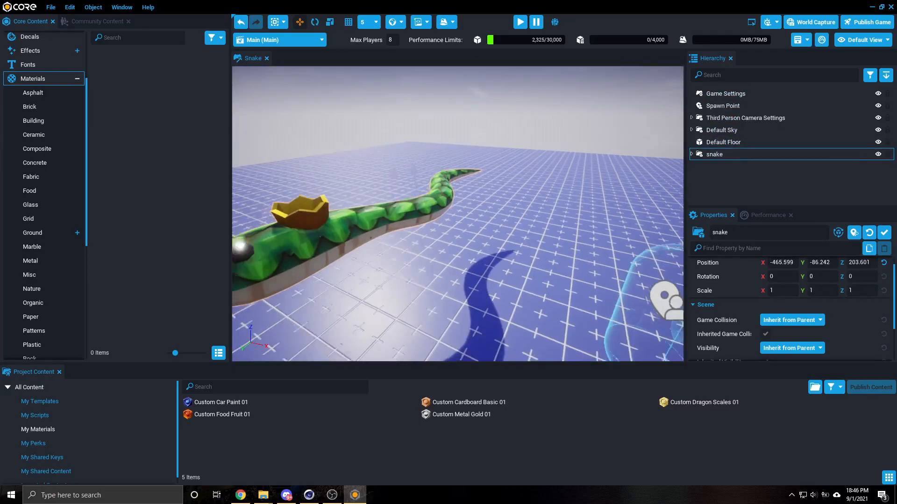
pyautogui.press('t')
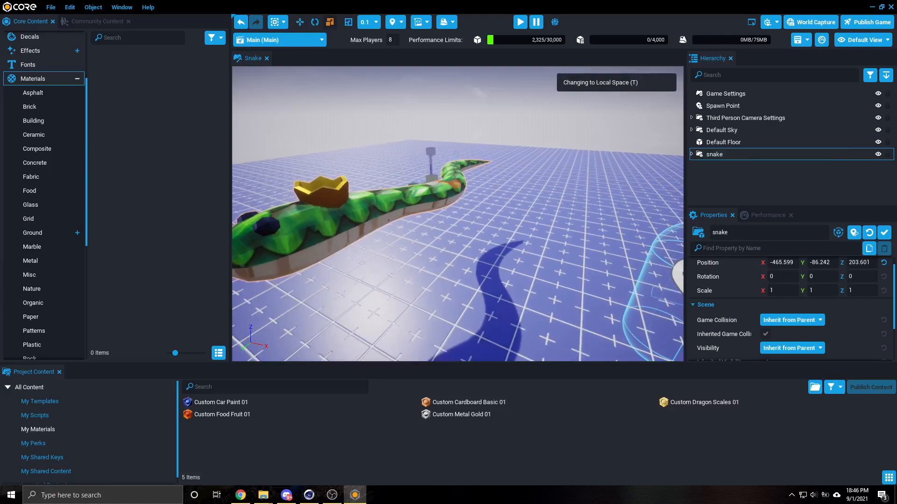